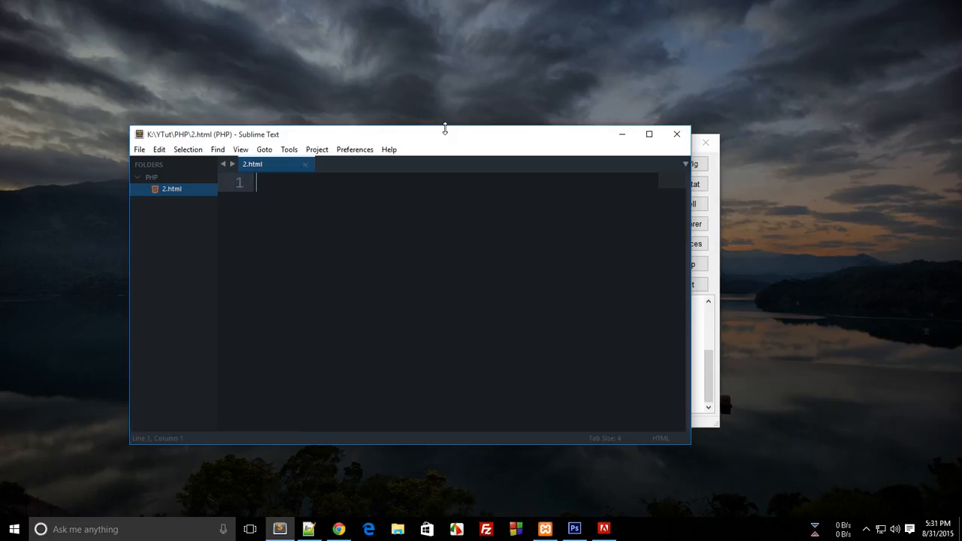
mouse_move(803, 202)
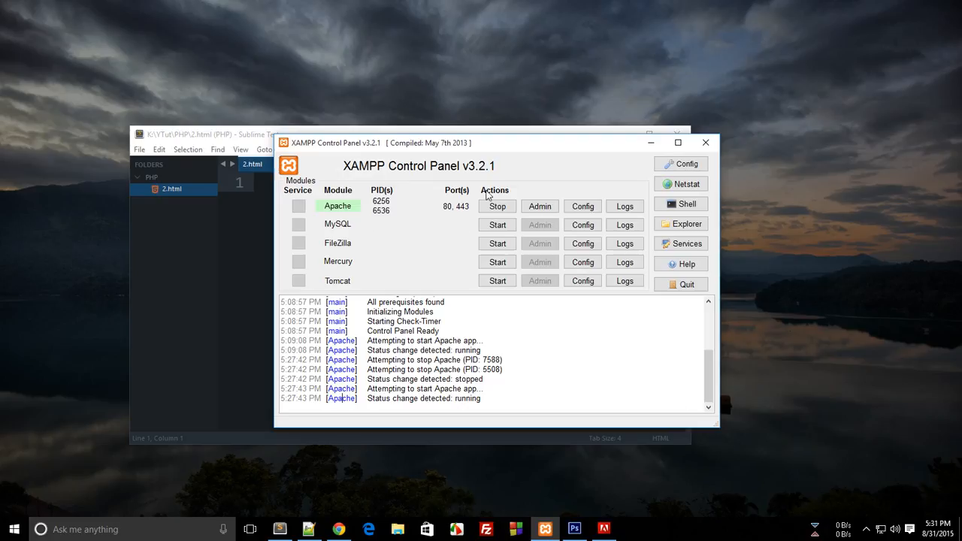
mouse_move(391, 212)
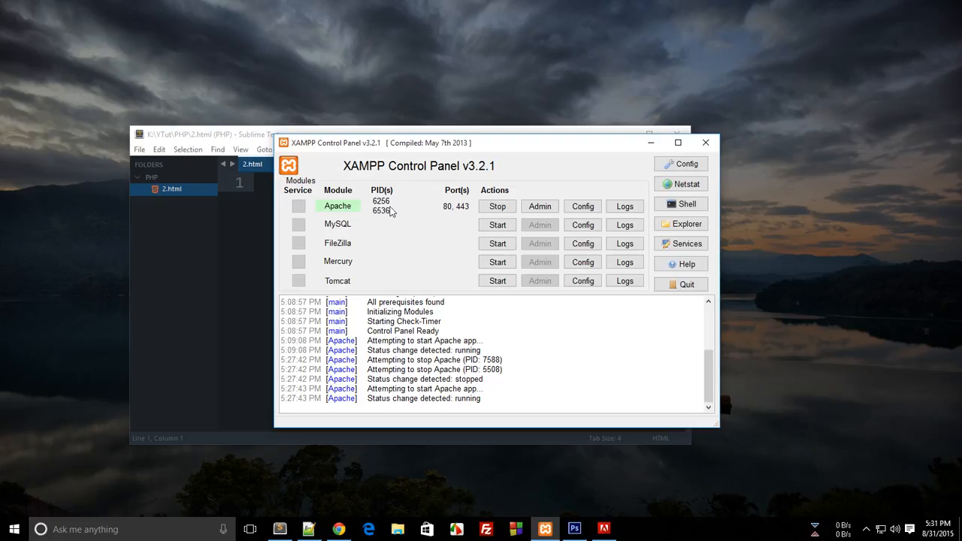
mouse_move(342, 219)
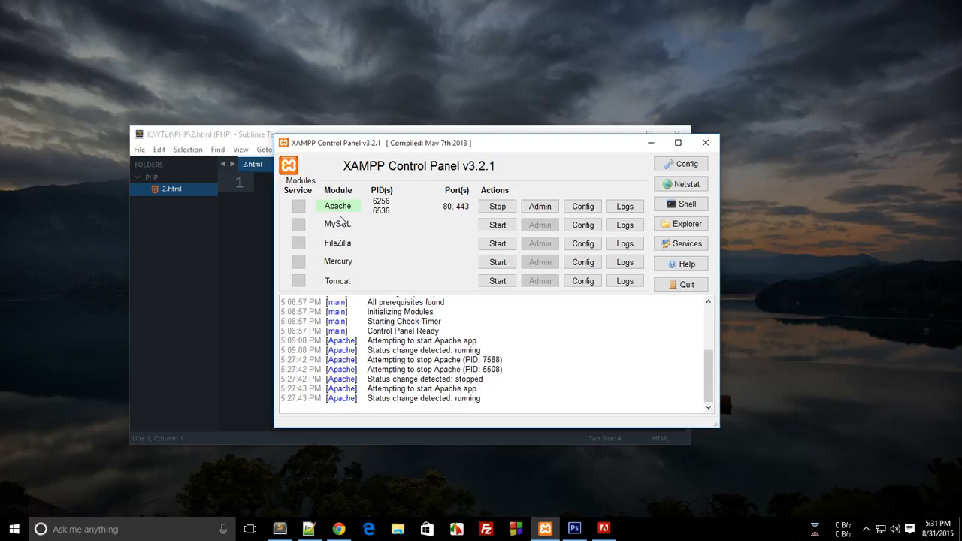
Load localhost in Chrome to show the XAMPP splash page
click(225, 136)
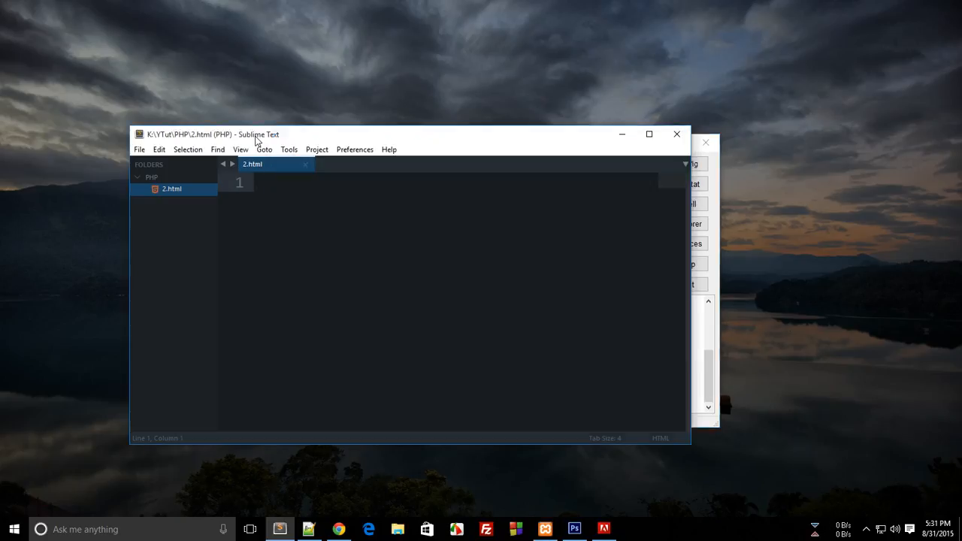
mouse_move(338, 529)
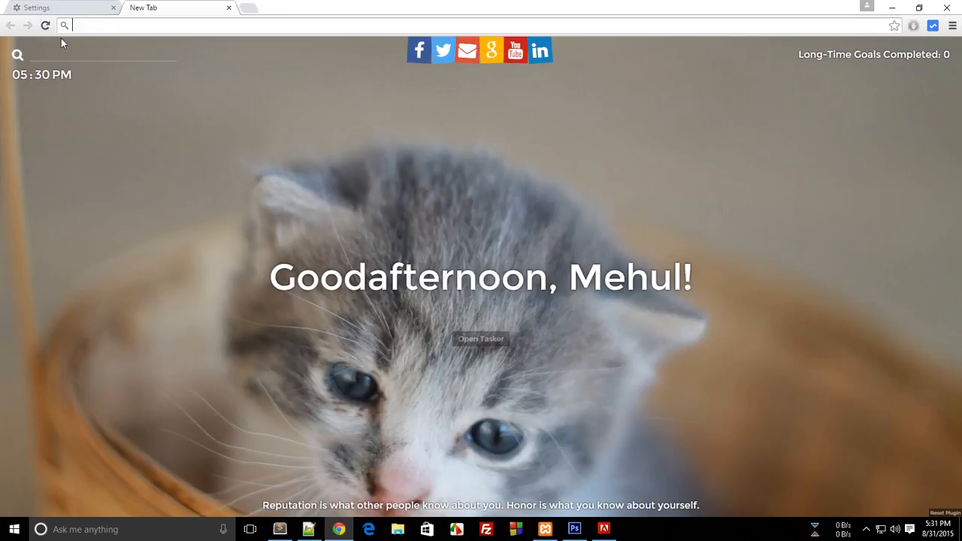
text(localhos)
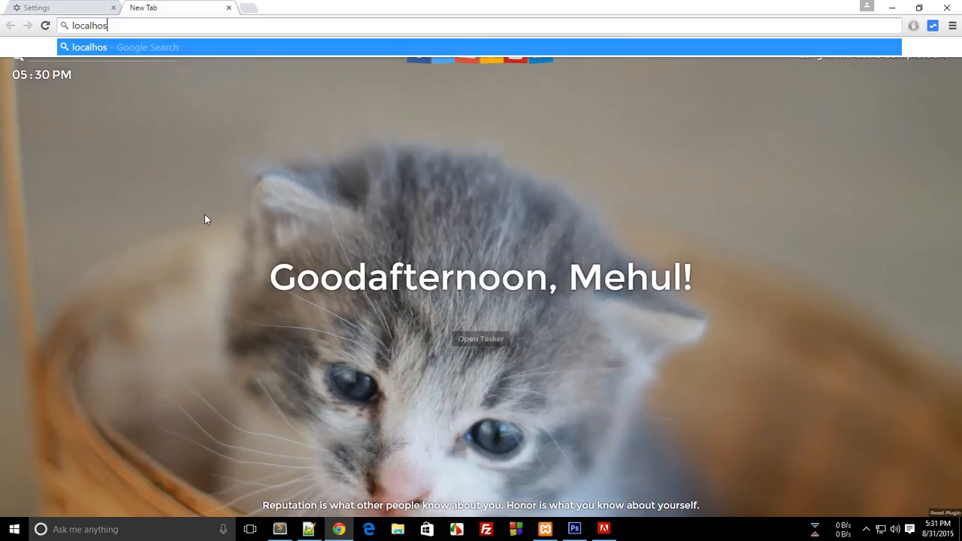
text(t/xampp/splash.php)
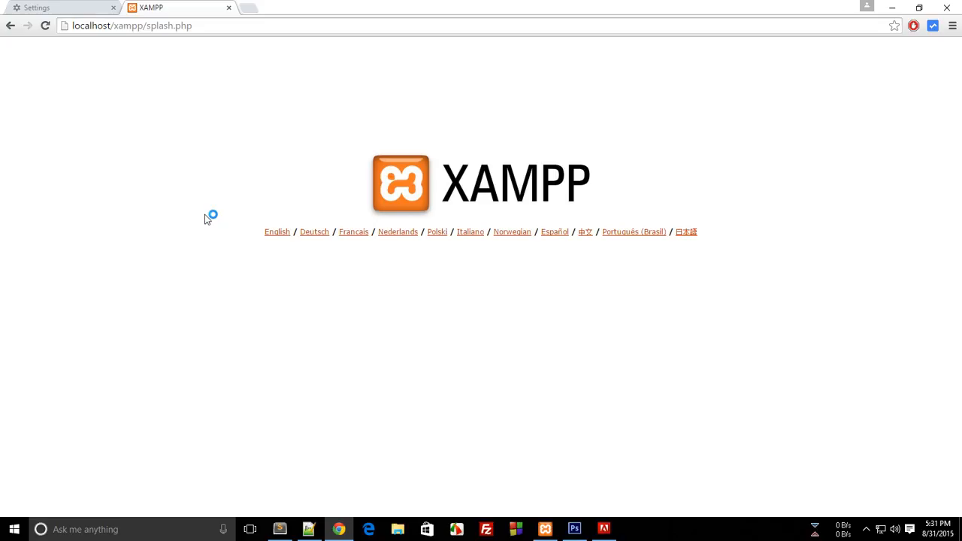
mouse_move(187, 325)
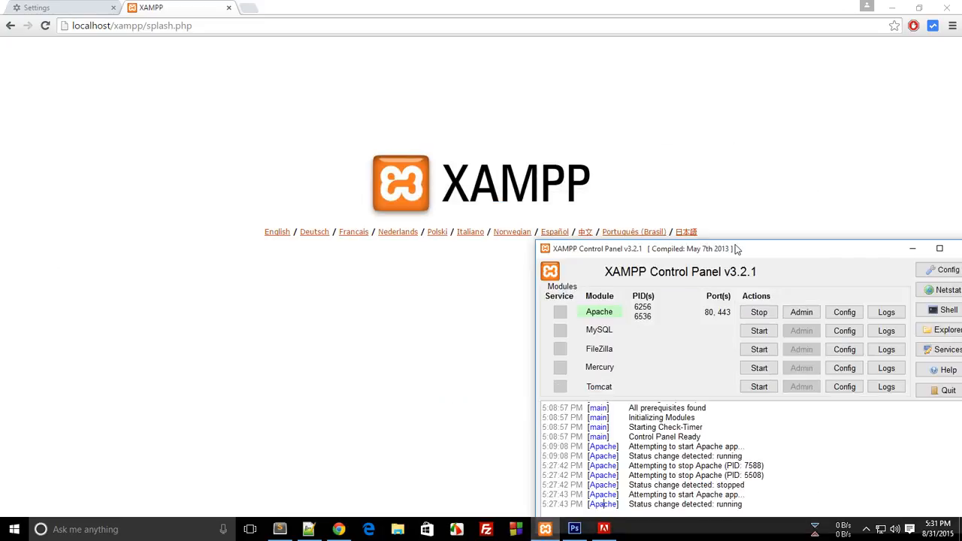
mouse_move(685, 259)
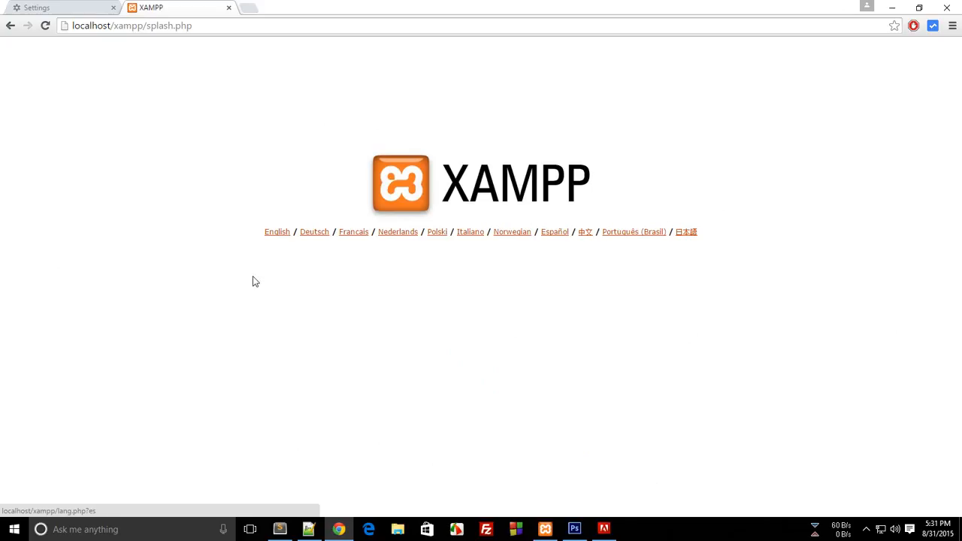
Enter the English XAMPP for Windows welcome page from the splash page
click(277, 231)
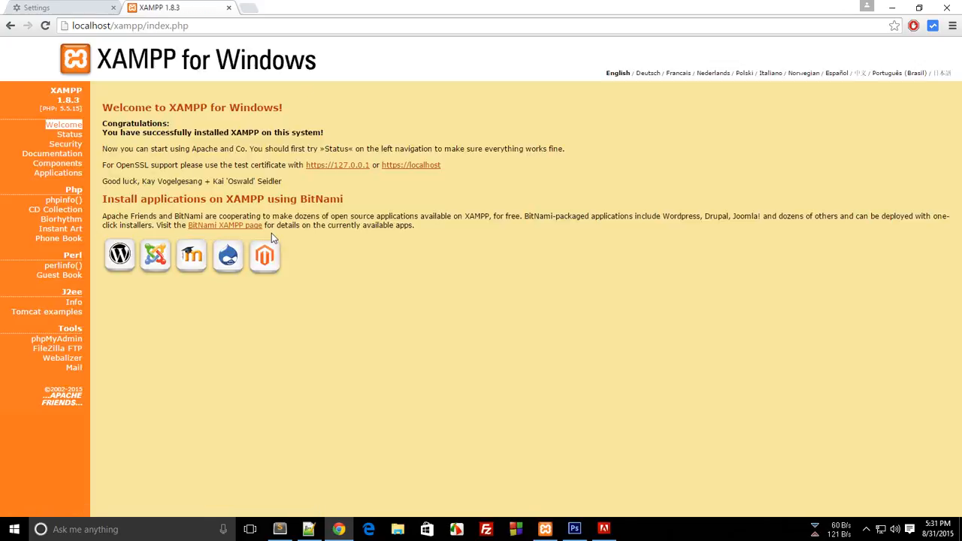
mouse_move(920, 47)
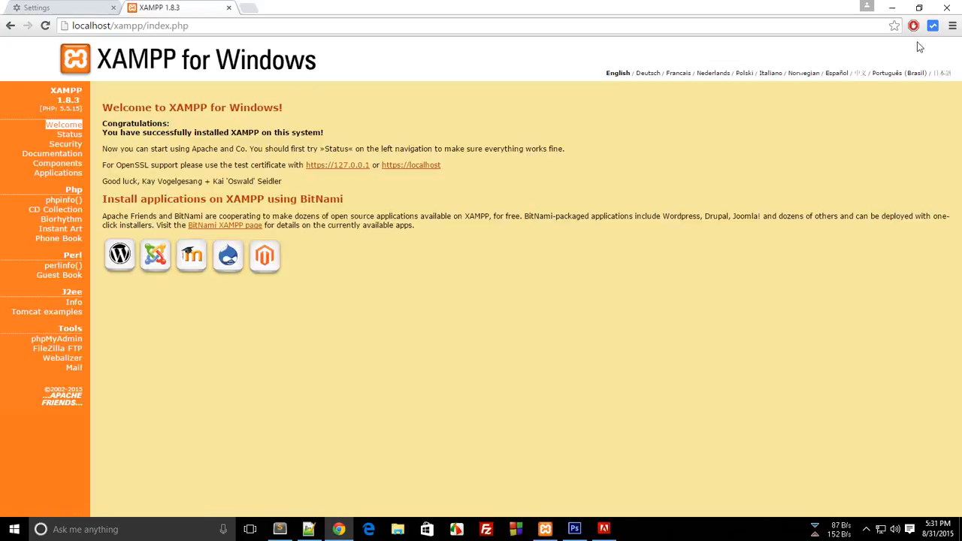
mouse_move(197, 123)
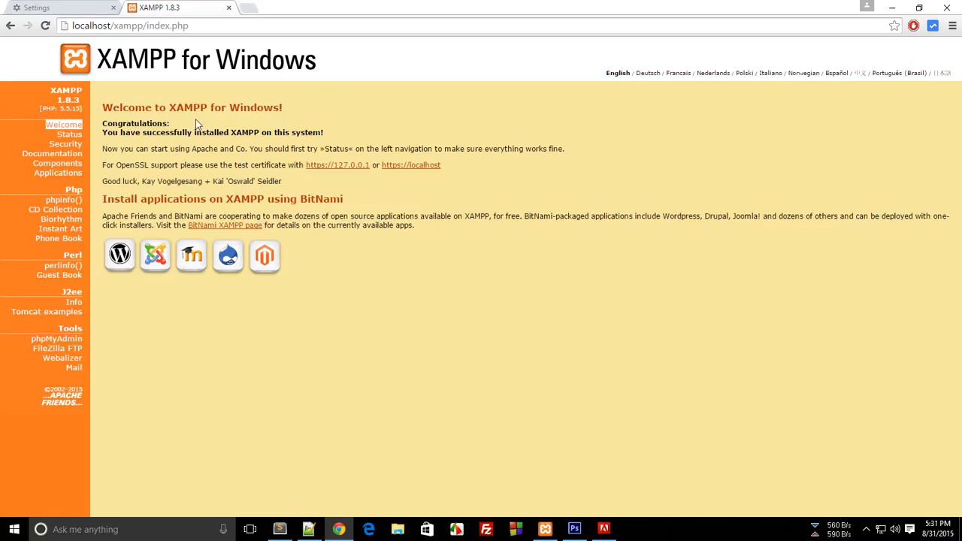
double_click(135, 123)
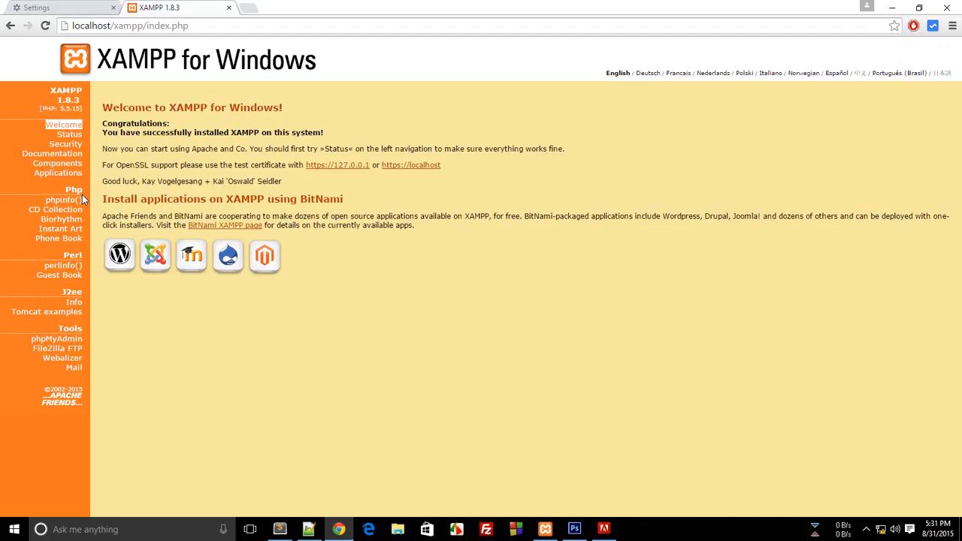
mouse_move(62, 198)
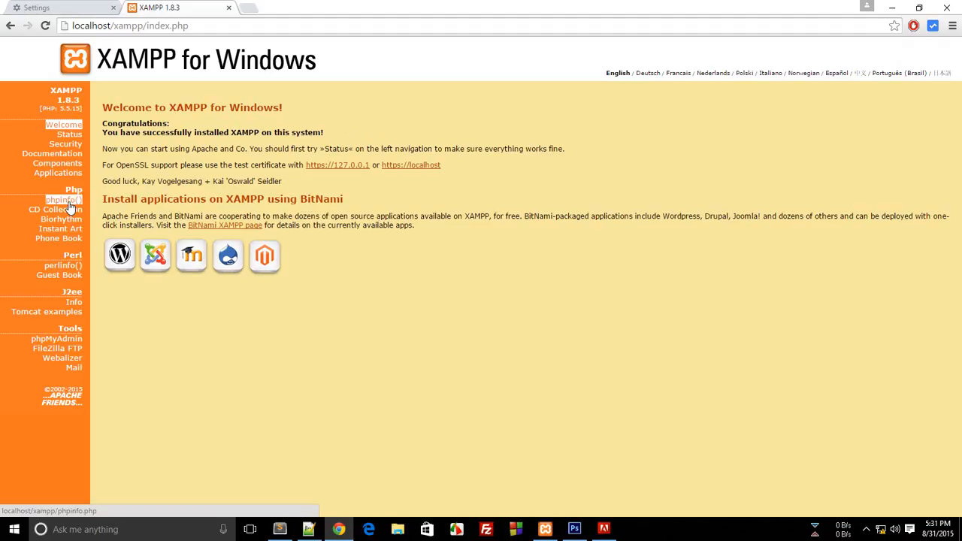
Show the phpinfo() page reporting PHP Version 5.5.15, briefly checking the control panel
click(62, 200)
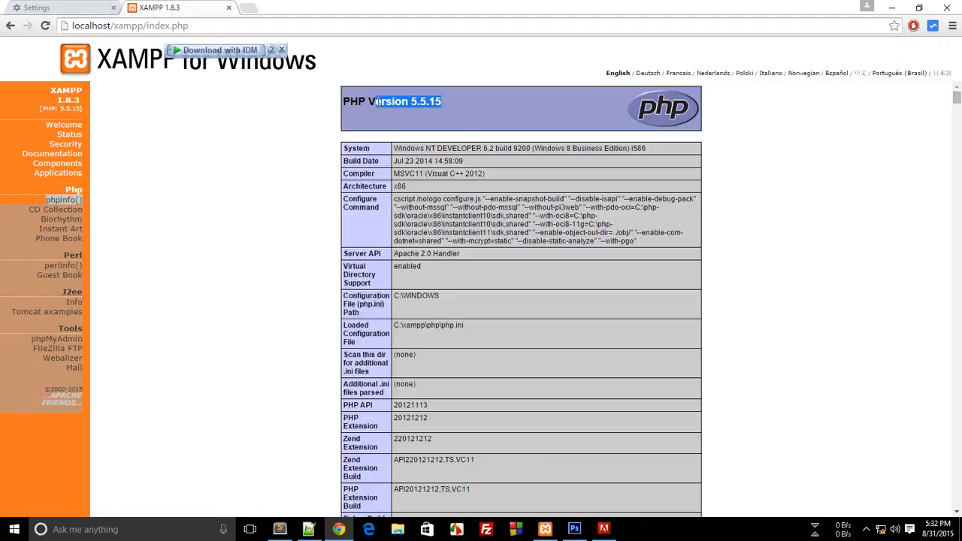
mouse_move(46, 311)
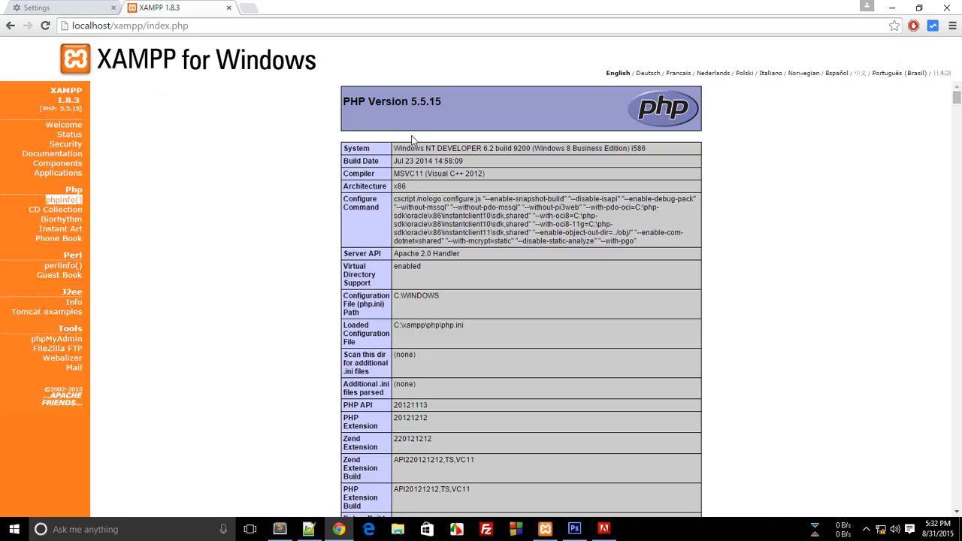
mouse_move(473, 91)
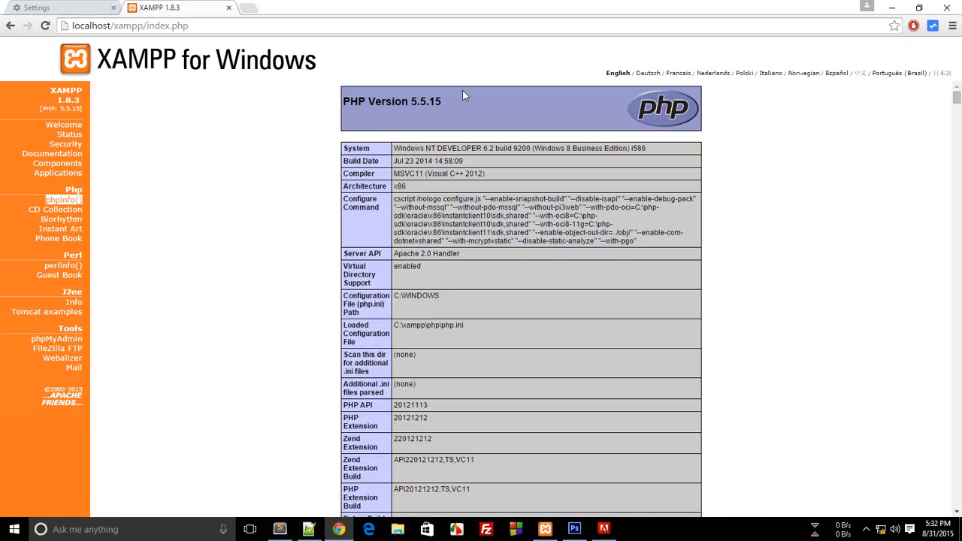
click(545, 530)
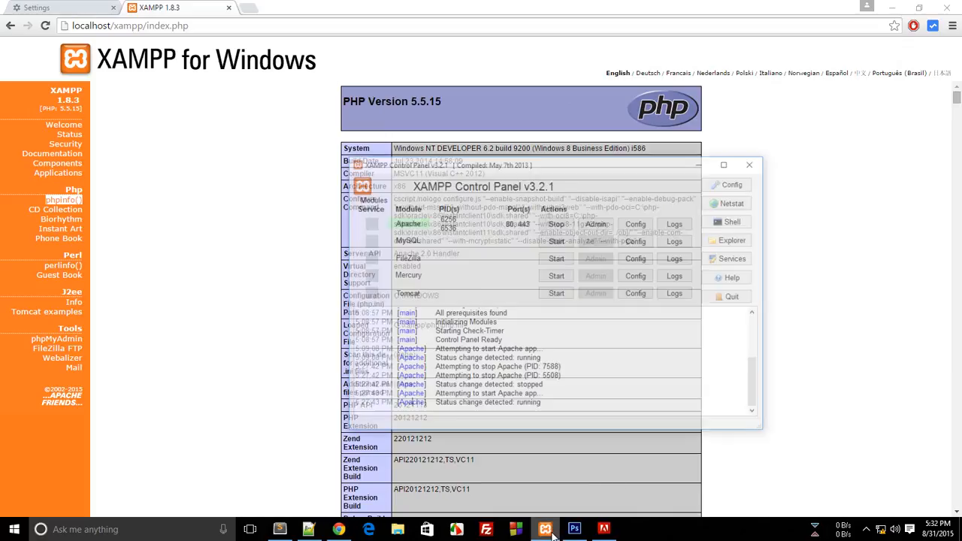
click(544, 529)
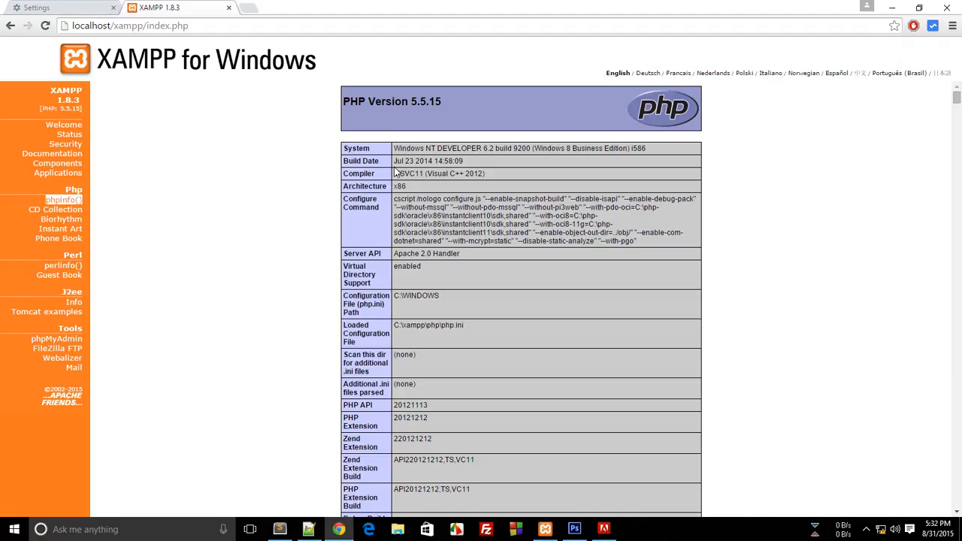
mouse_move(343, 433)
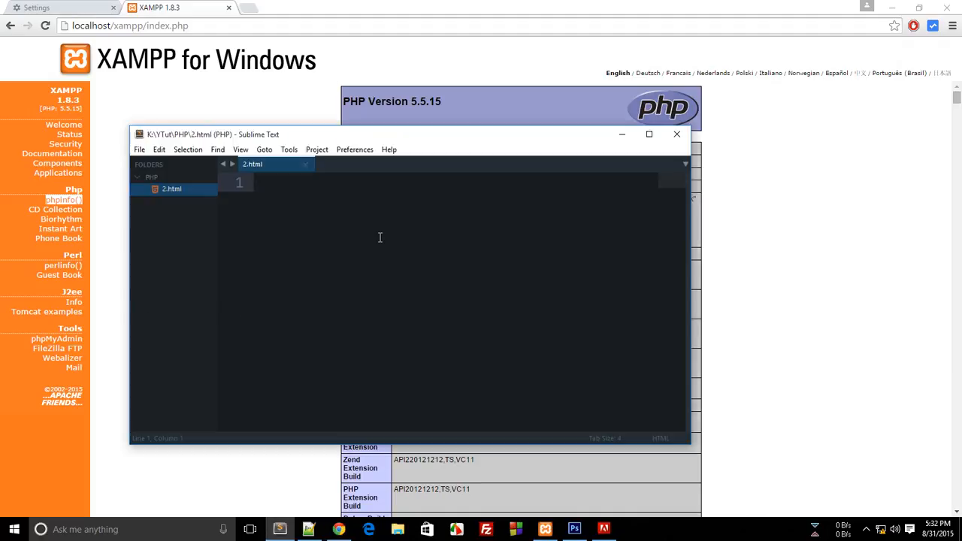
mouse_move(319, 253)
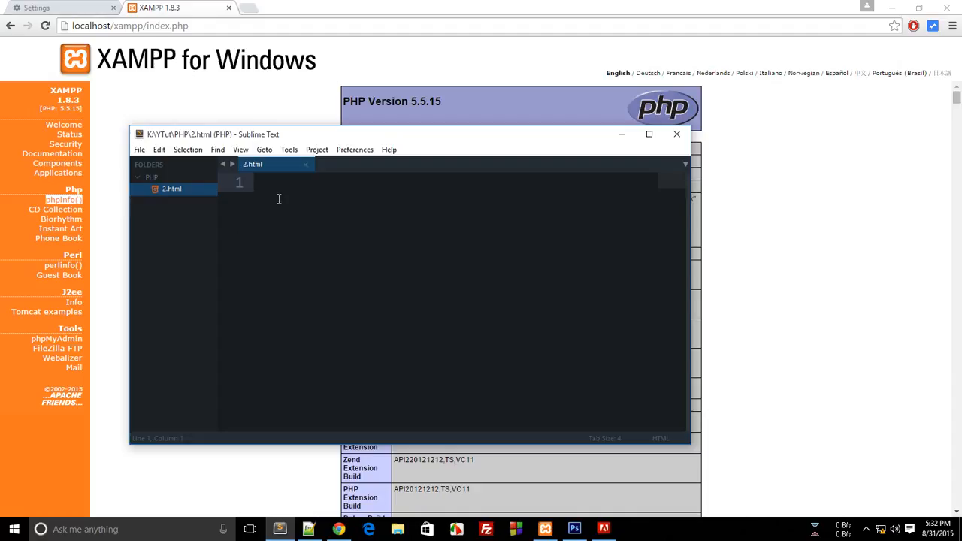
Write <?php and ?> tags in 2.html with blank lines between them
text(<)
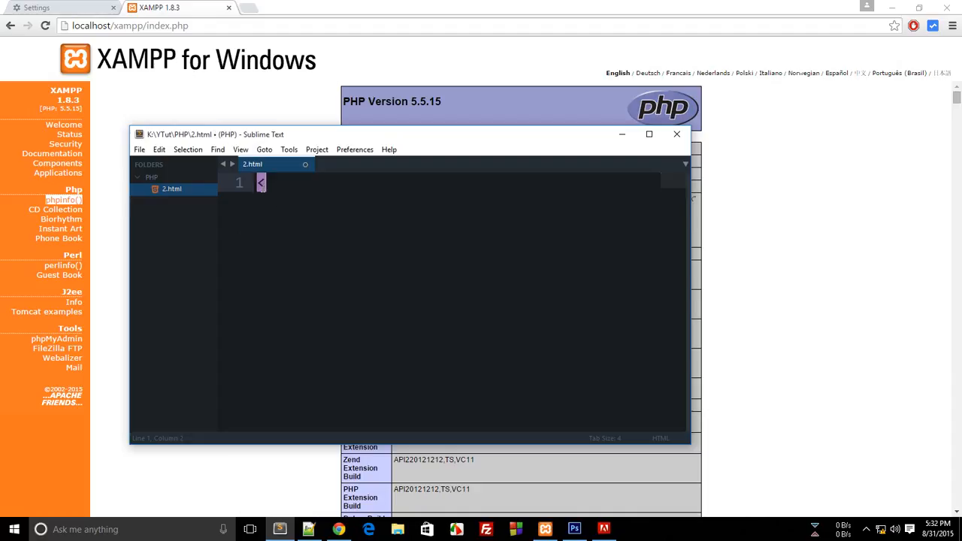
text(?php)
text(?>)
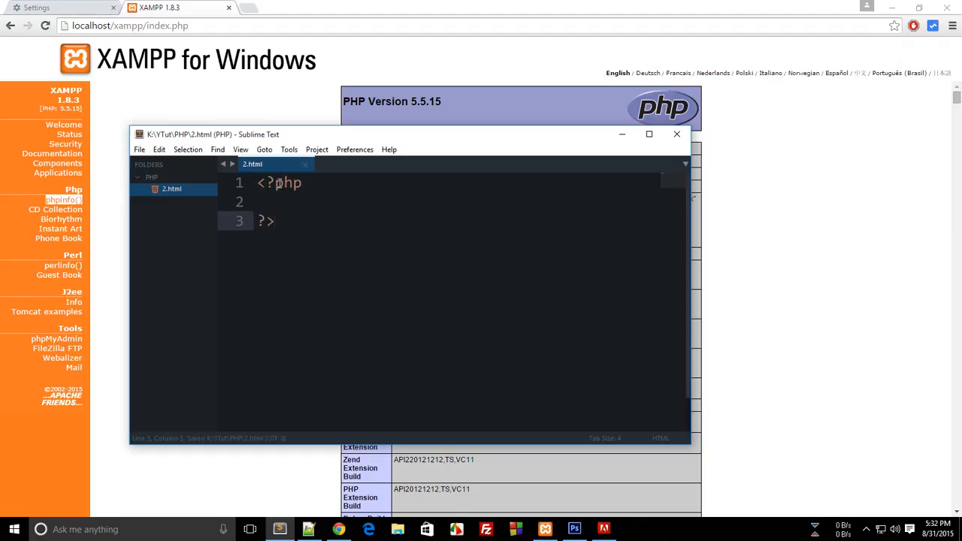
click(274, 220)
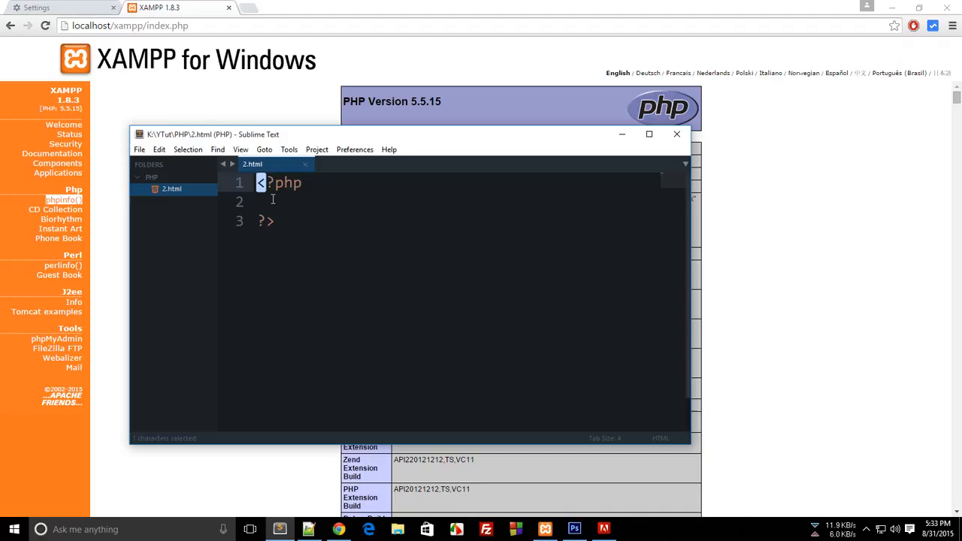
mouse_move(326, 246)
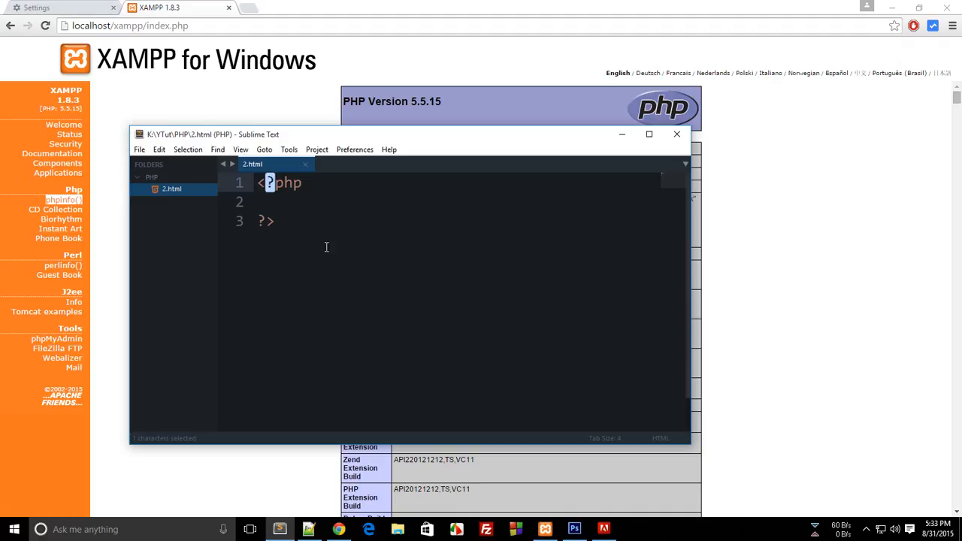
double_click(289, 183)
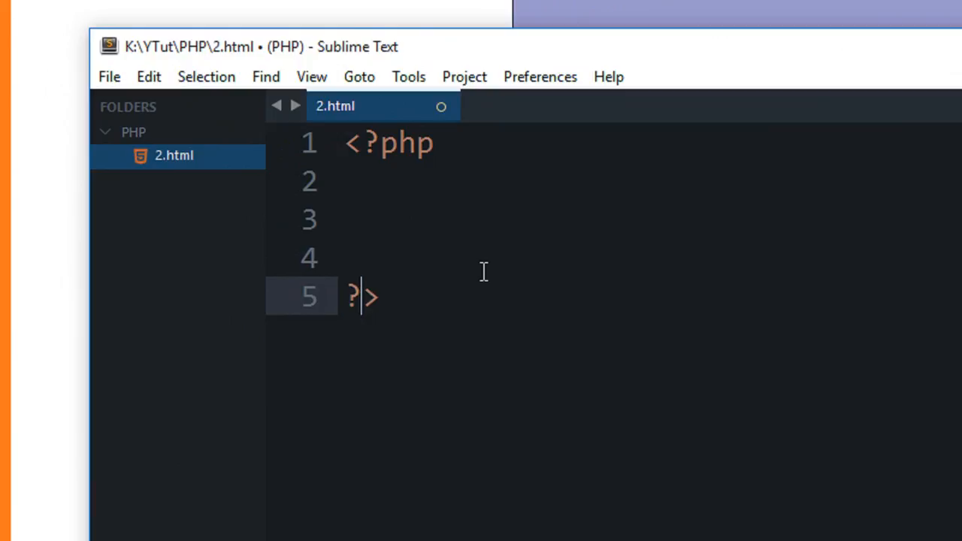
click(354, 143)
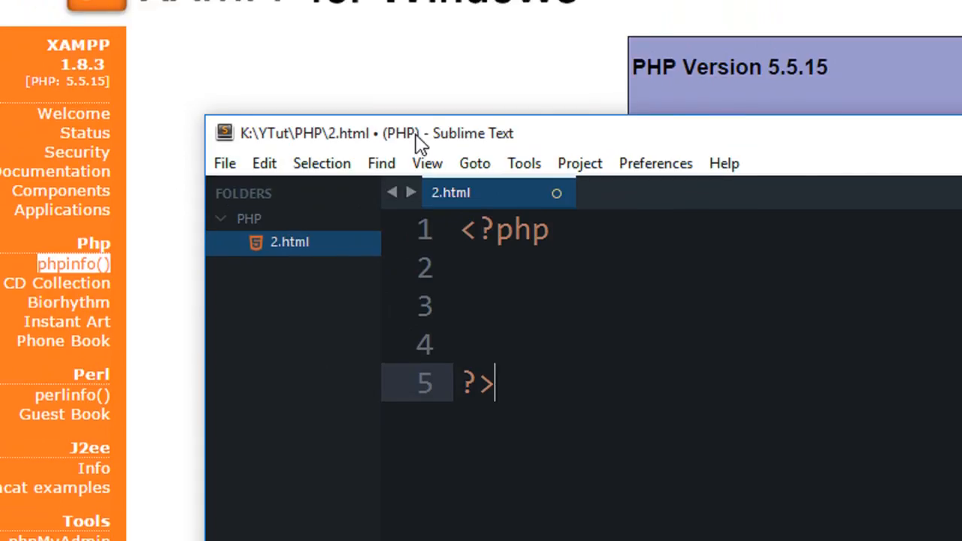
Start File > Open Folder to browse Local Disk (C:) for a folder
click(232, 164)
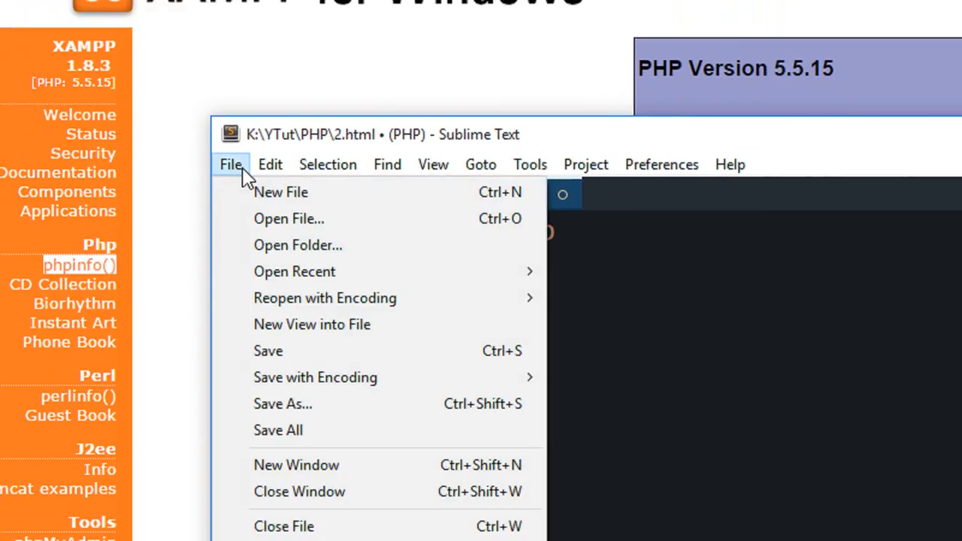
click(298, 245)
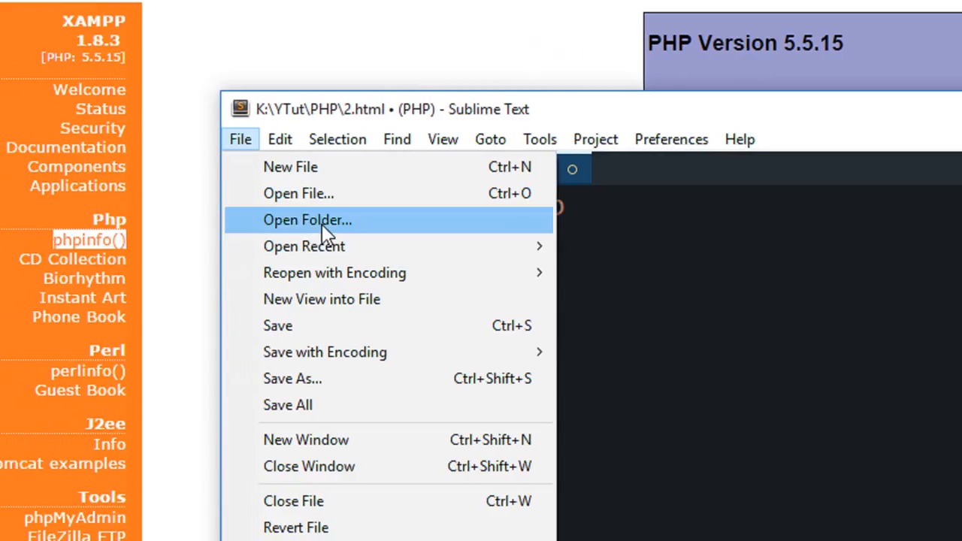
click(307, 220)
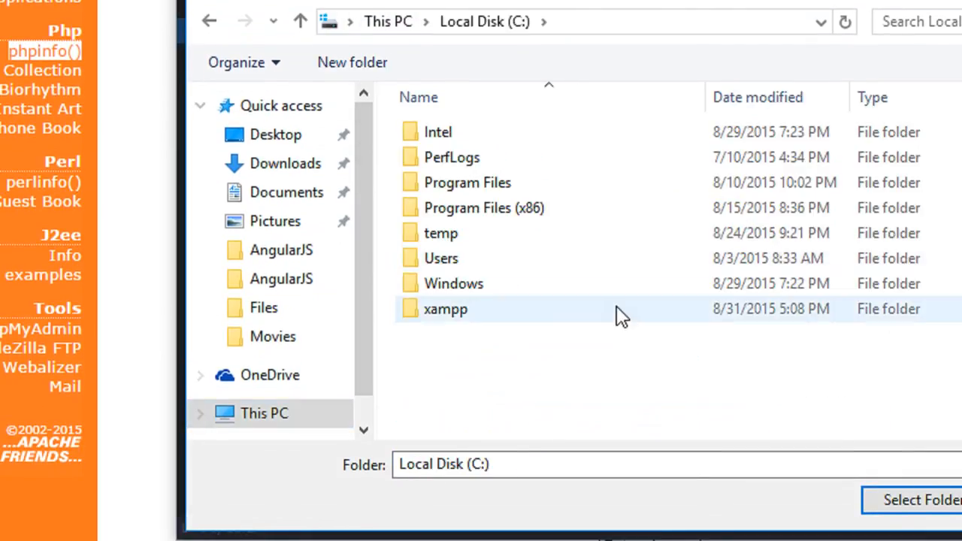
Browse into xampp htdocs PHP folder and enter 2.php as the name
double_click(445, 310)
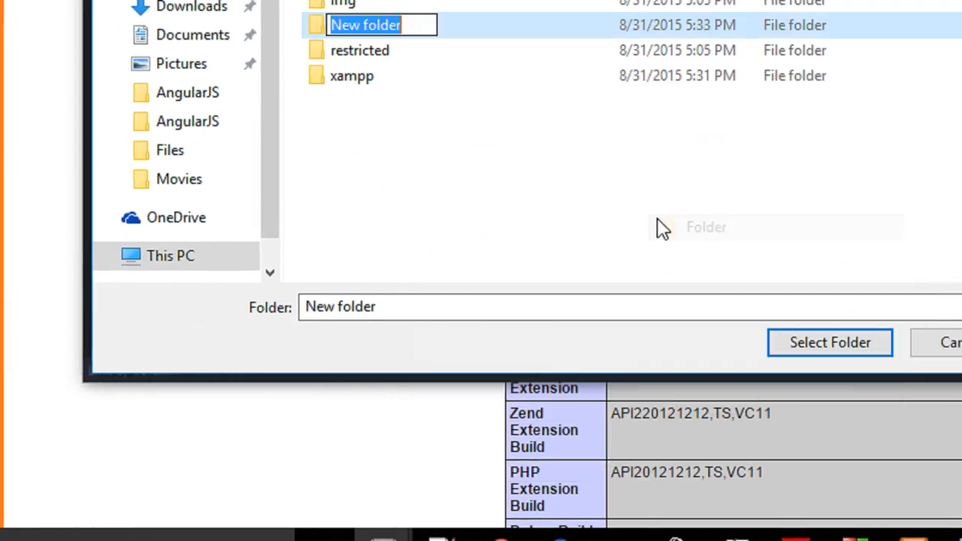
text(PHP)
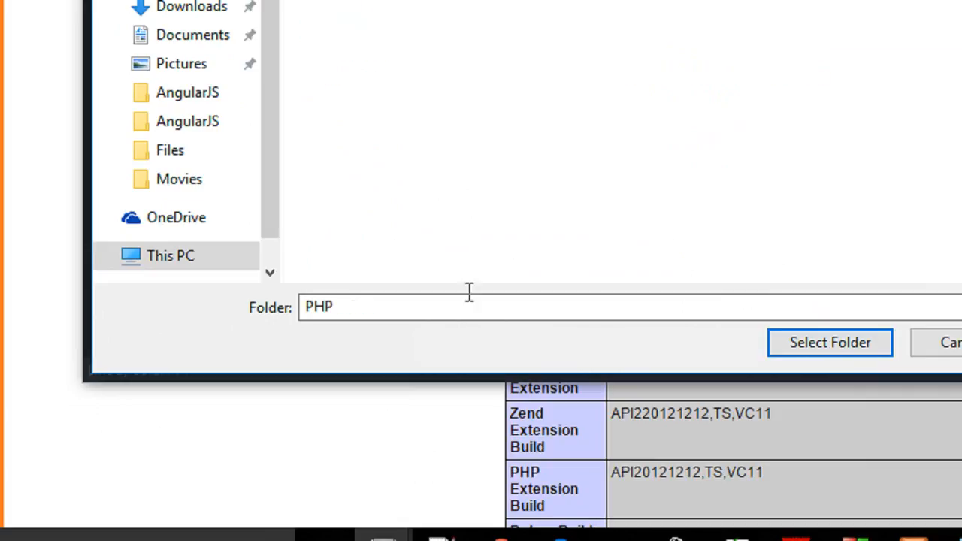
text(2.hj)
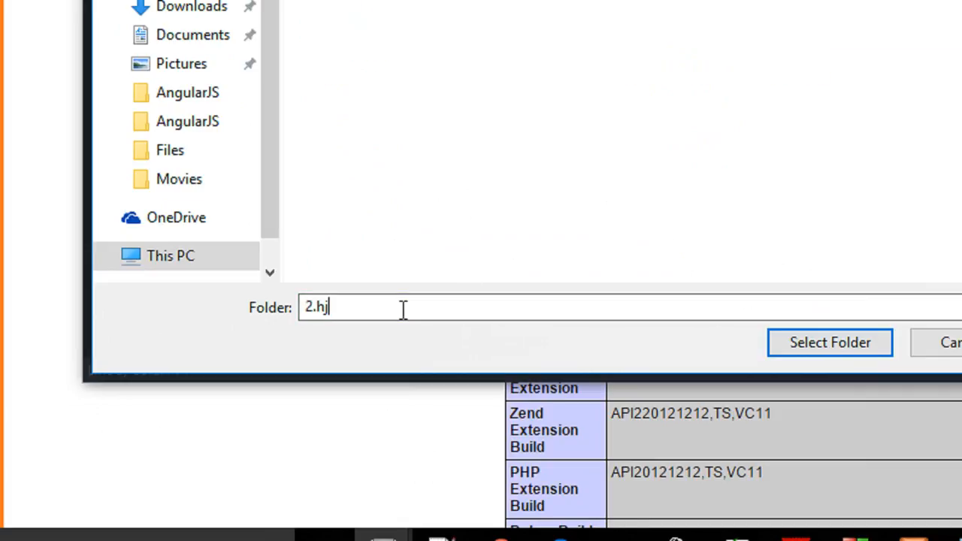
text(php)
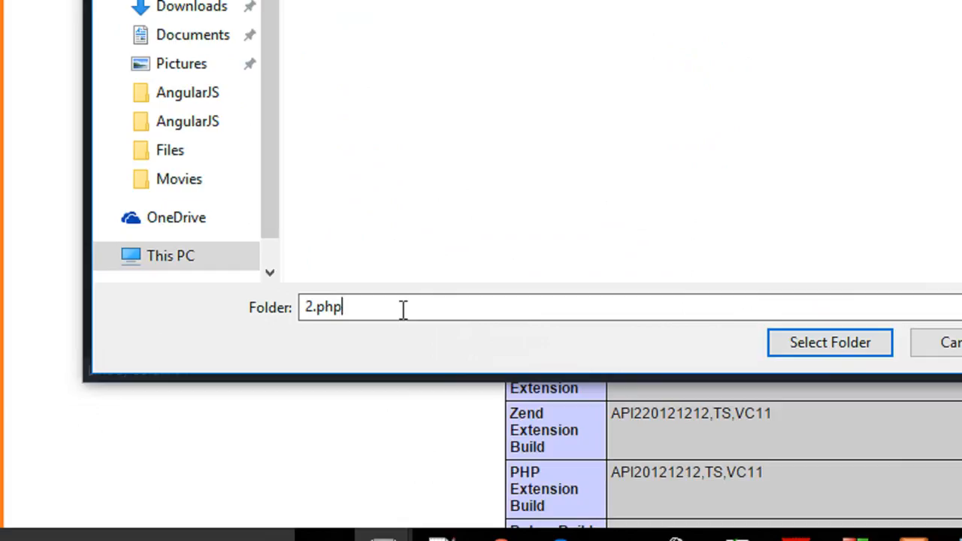
triple_click(321, 307)
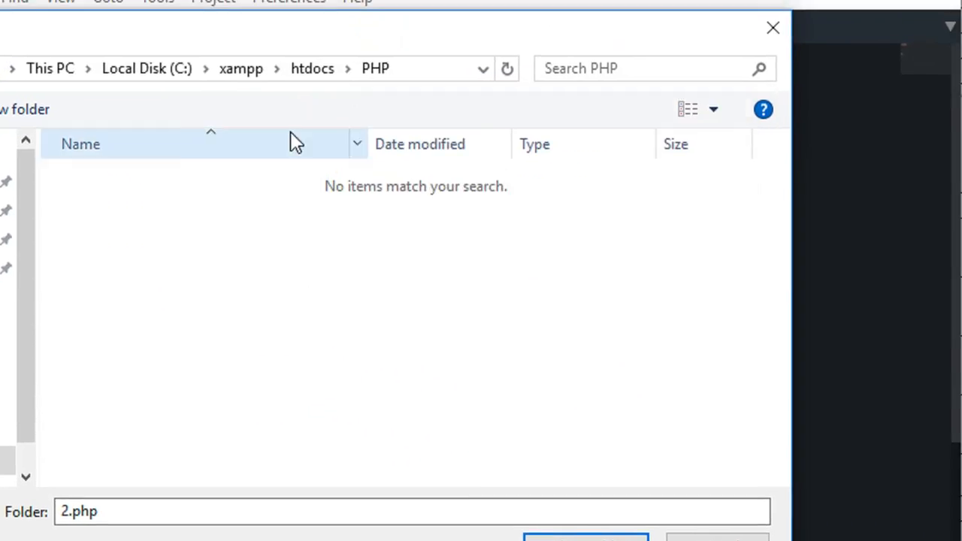
Open the htdocs PHP folder as the project via This PC > C: > xampp
click(165, 125)
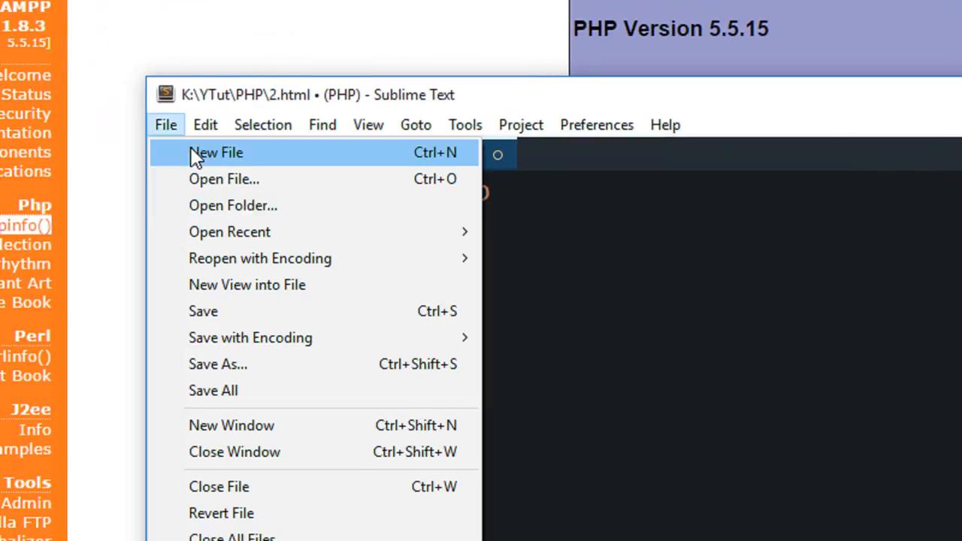
click(233, 205)
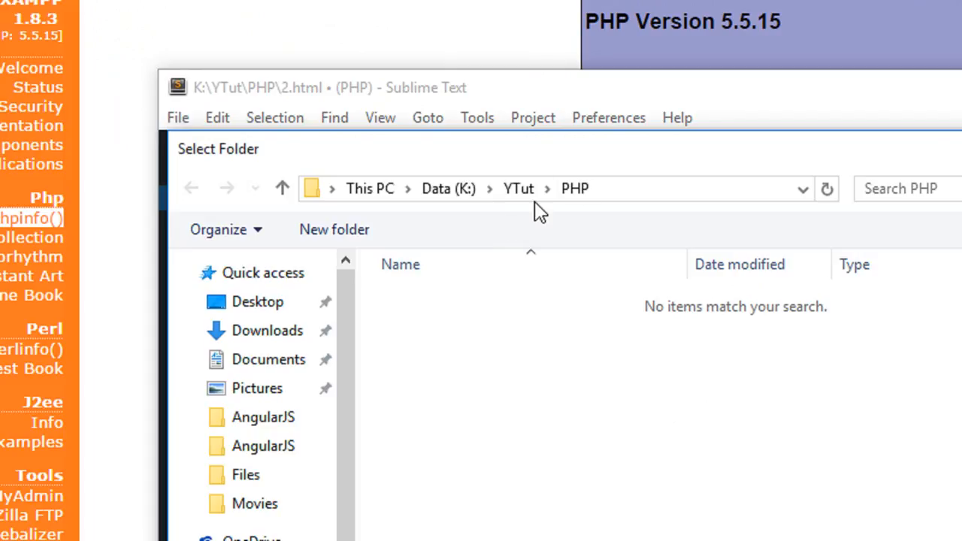
click(257, 300)
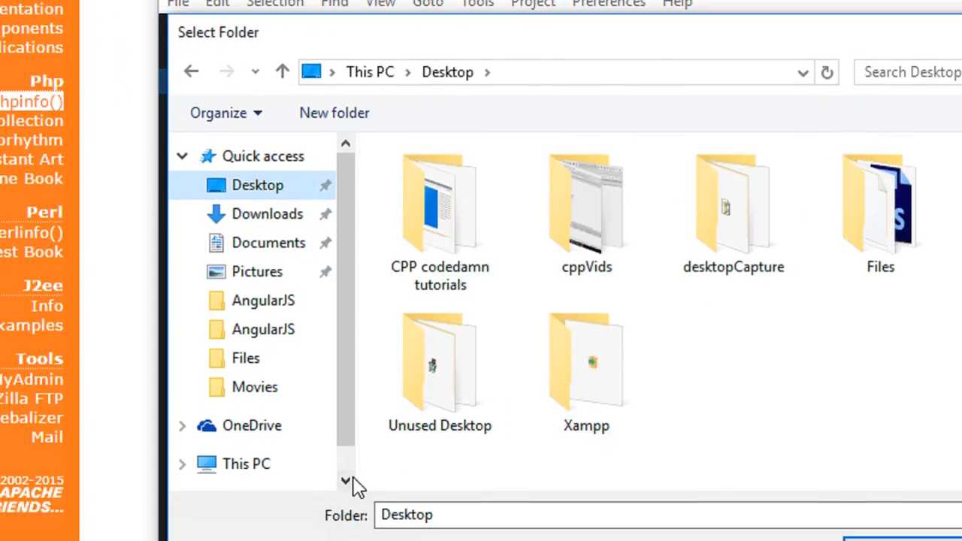
click(246, 463)
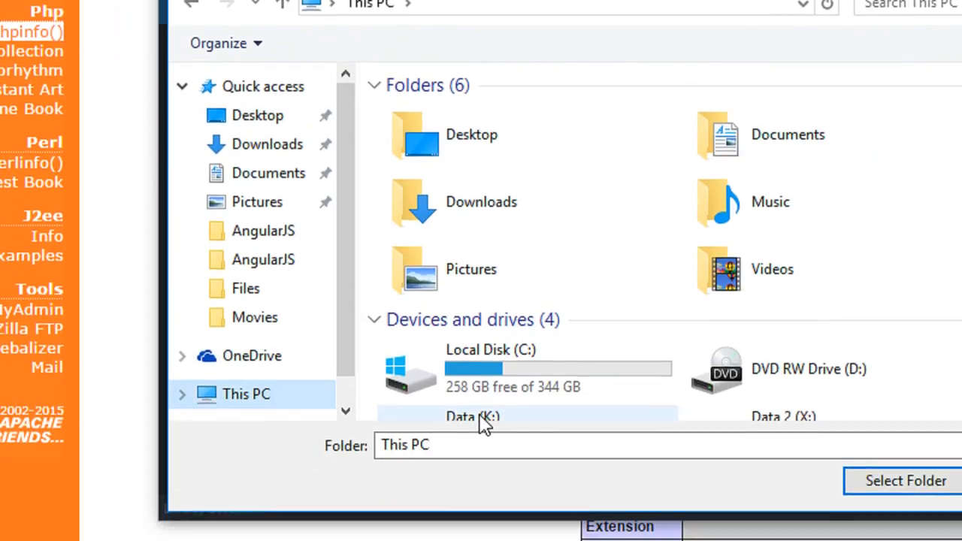
click(442, 214)
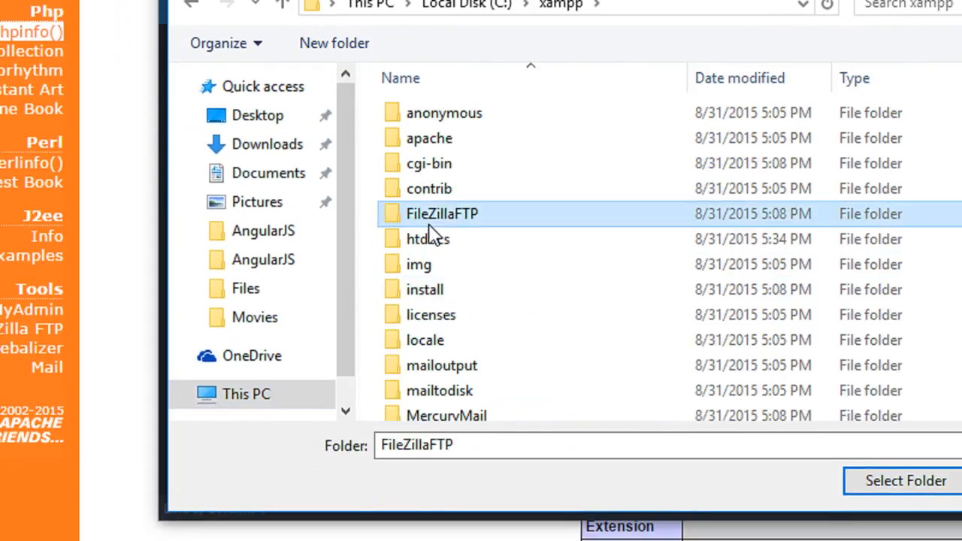
click(905, 481)
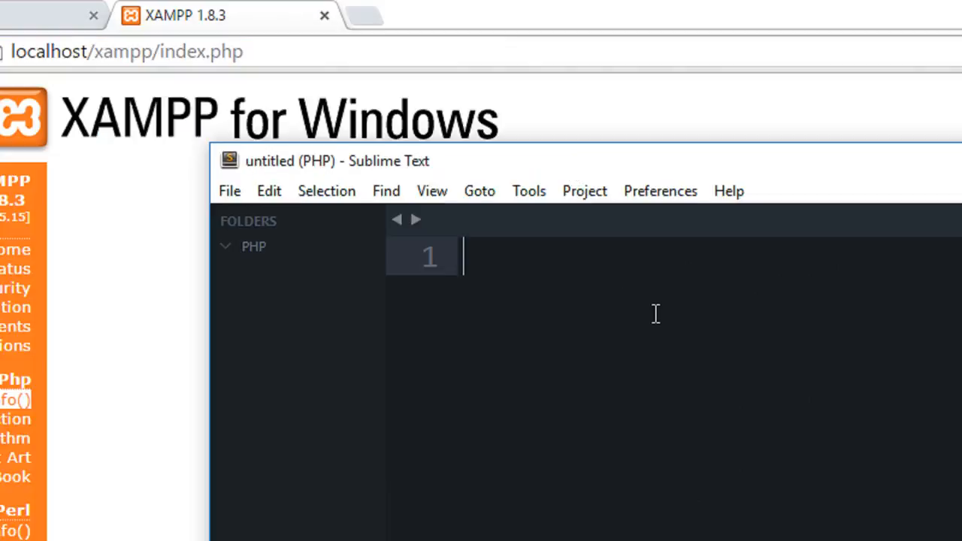
Write <?php ?> and save it as 2.php in C:\xampp\htdocs\PHP, removing old 2.html
text(<?php)
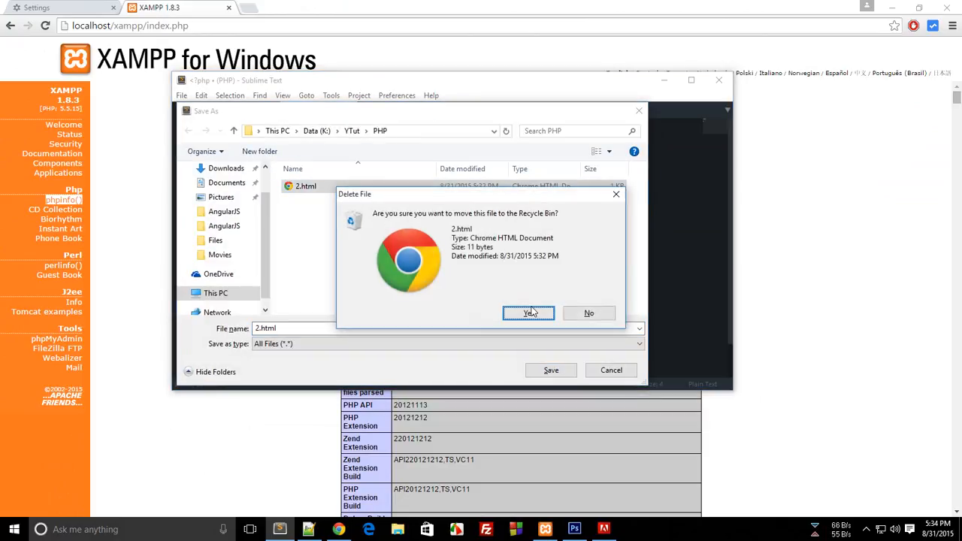
click(529, 313)
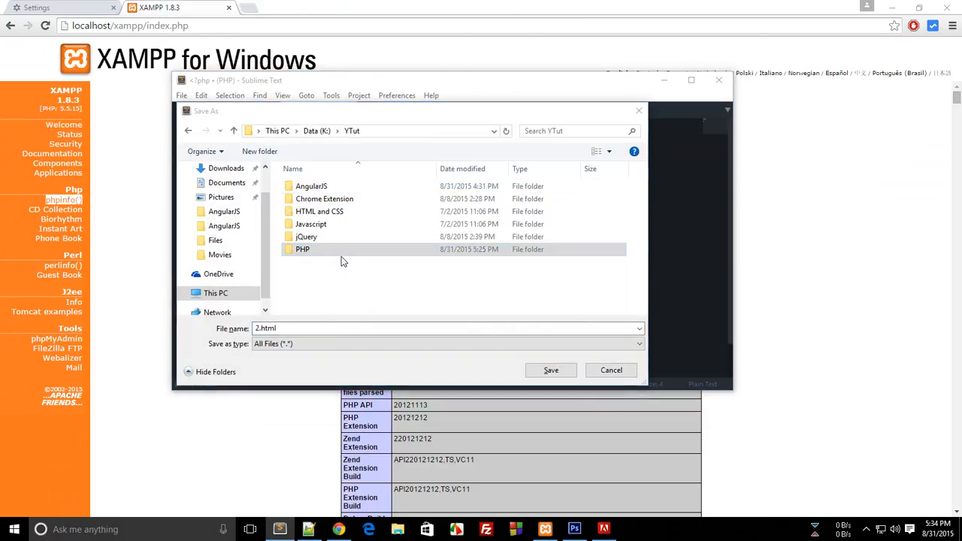
click(217, 292)
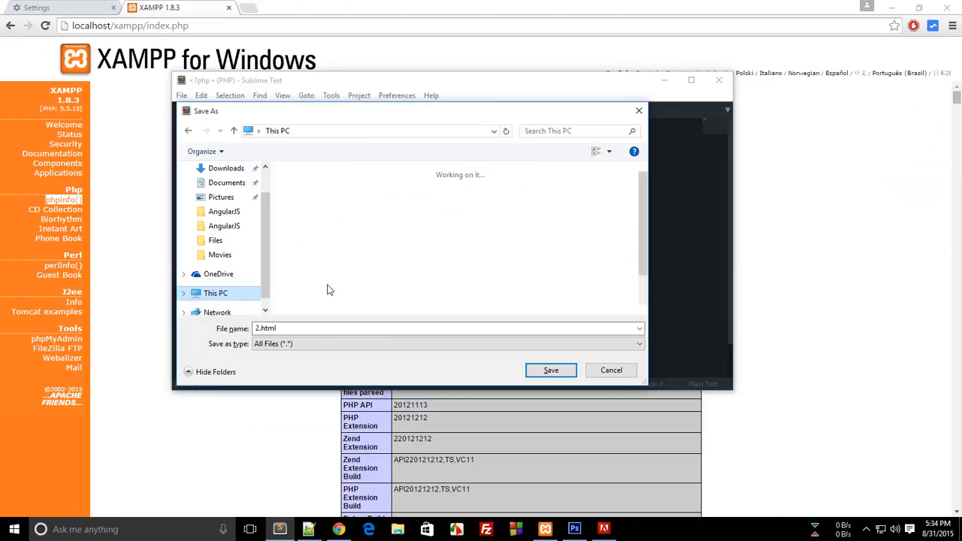
double_click(306, 274)
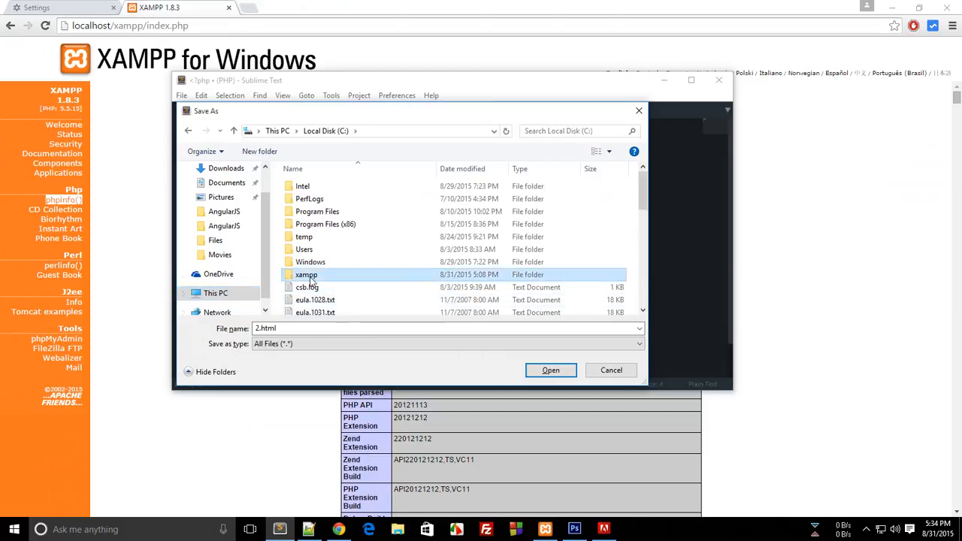
double_click(307, 273)
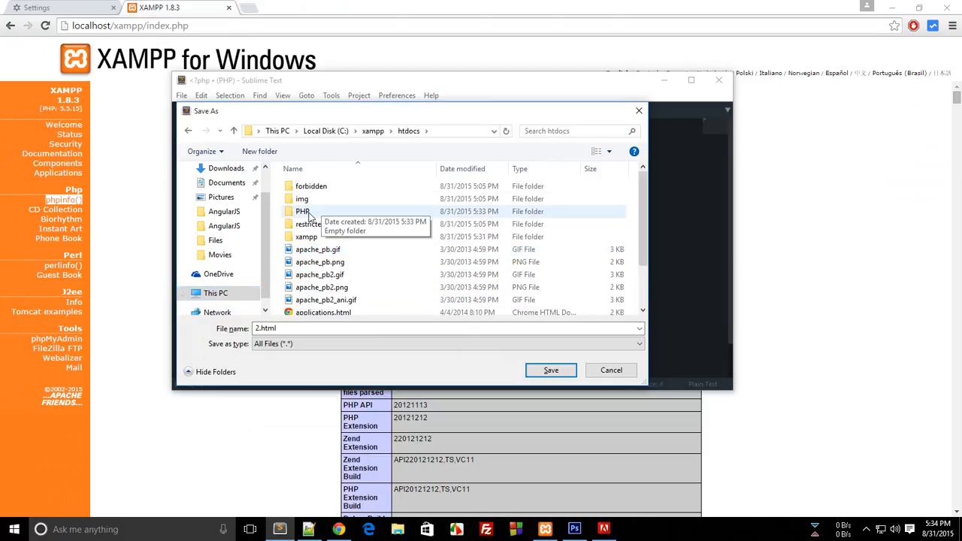
double_click(304, 210)
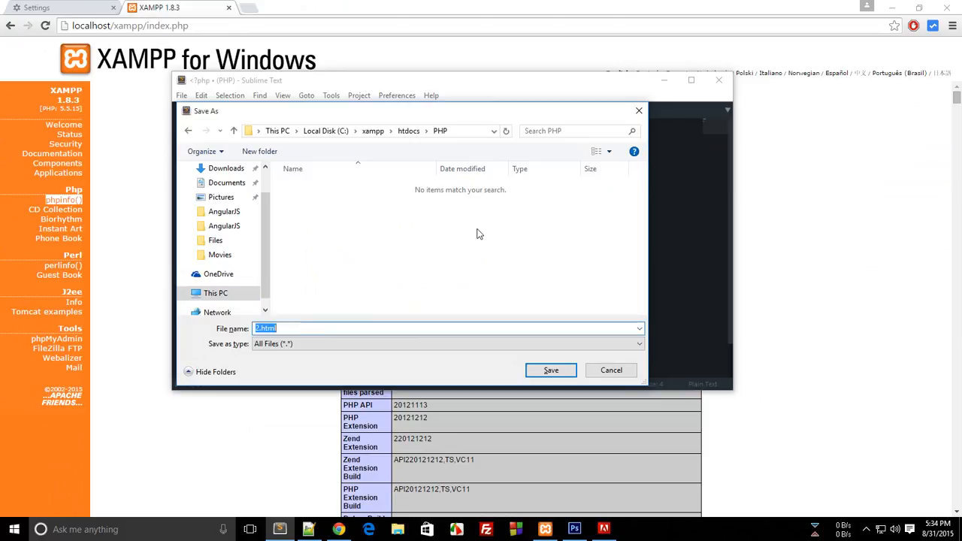
click(550, 370)
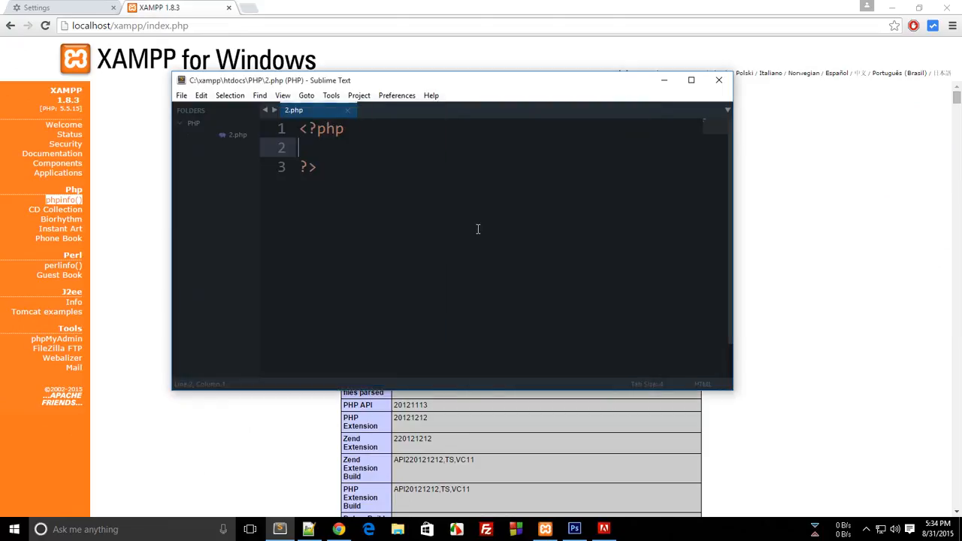
Add echo "Hello World!"; between the PHP tags and save 2.php
key(ctrl+s)
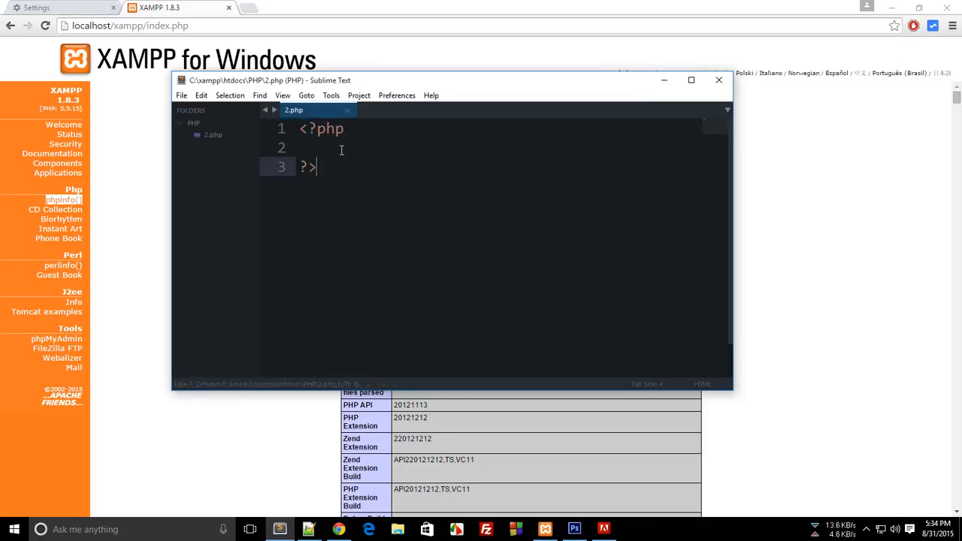
text(echo)
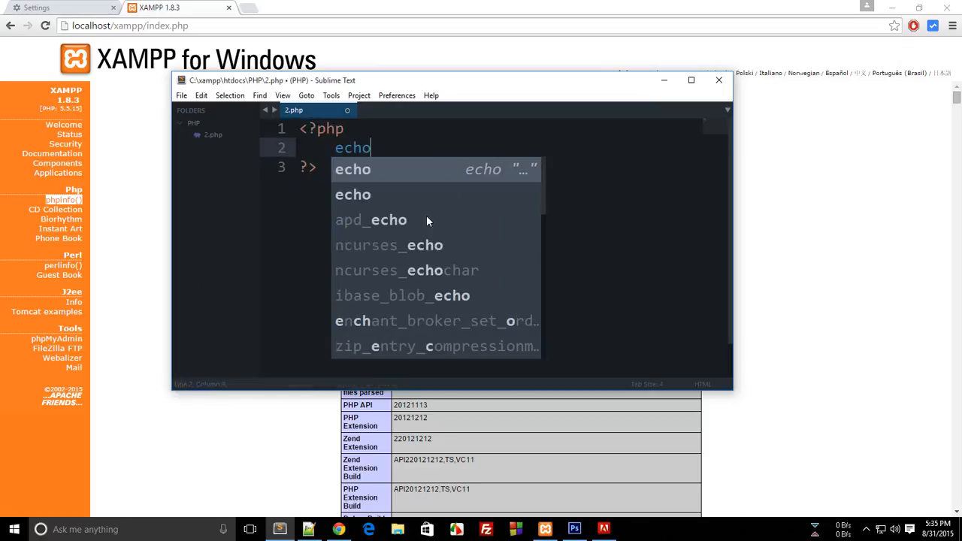
text("Hello World!";)
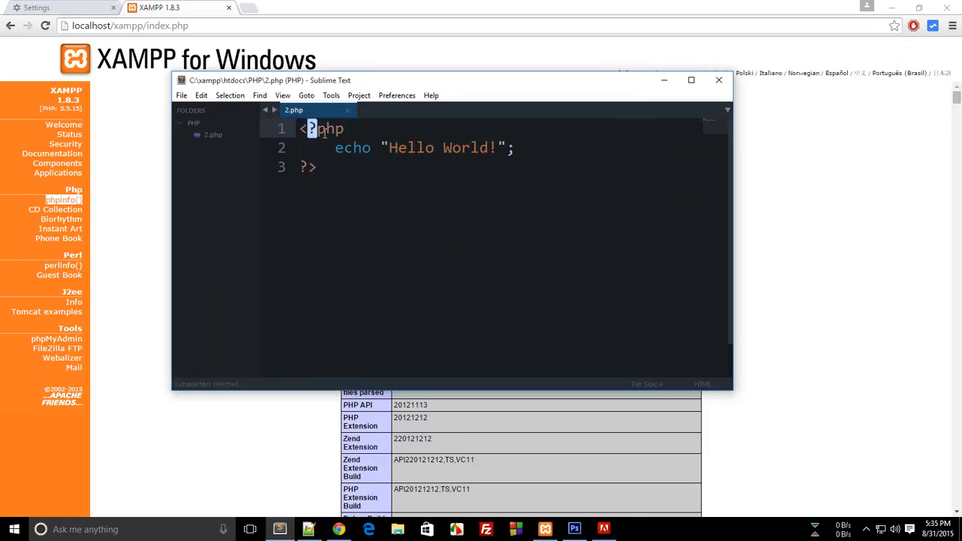
click(304, 165)
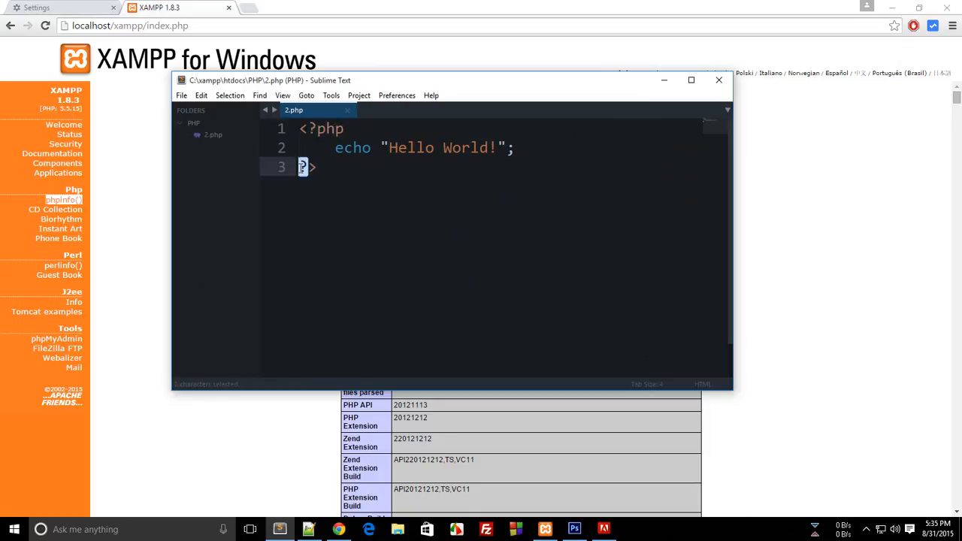
click(319, 165)
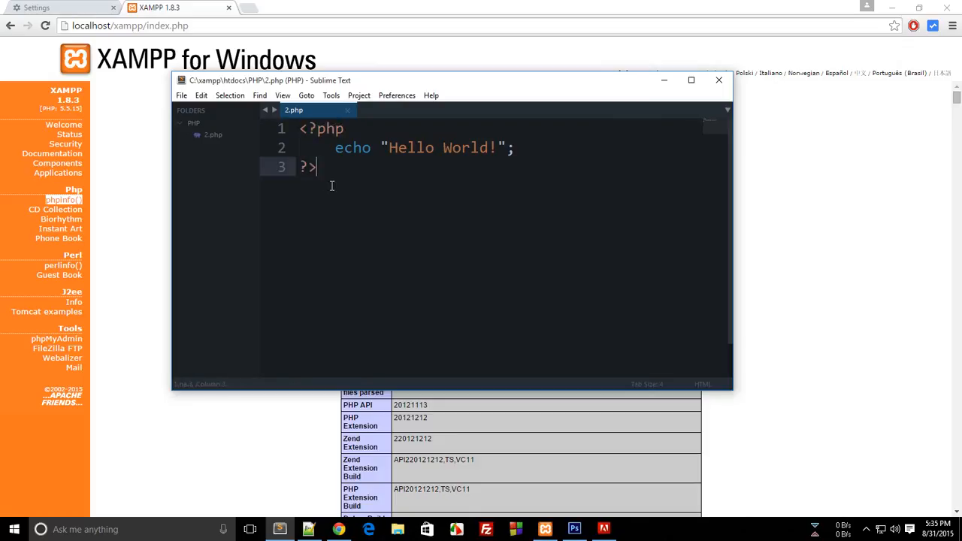
click(718, 82)
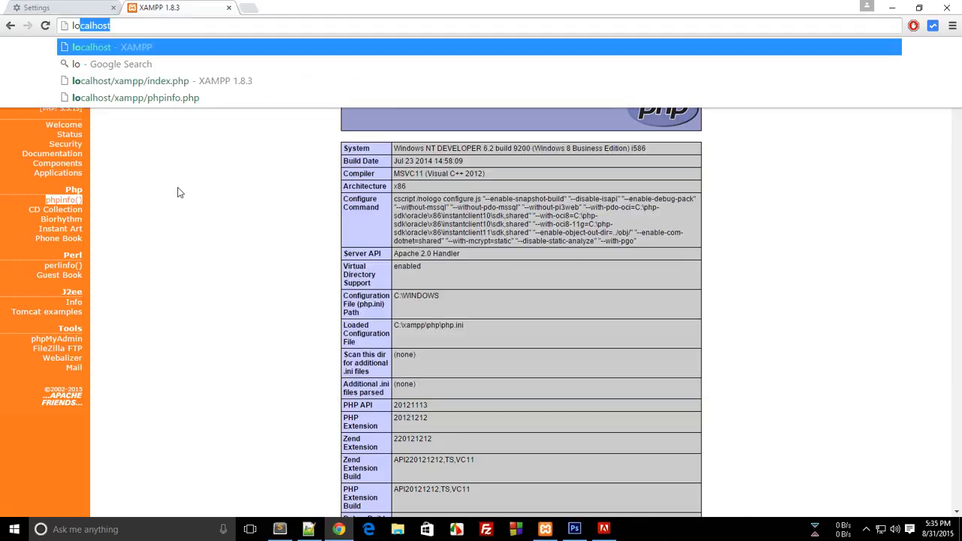
Enter localhost/PHP/2.php in Chrome's address bar to load the page
text(localhost)
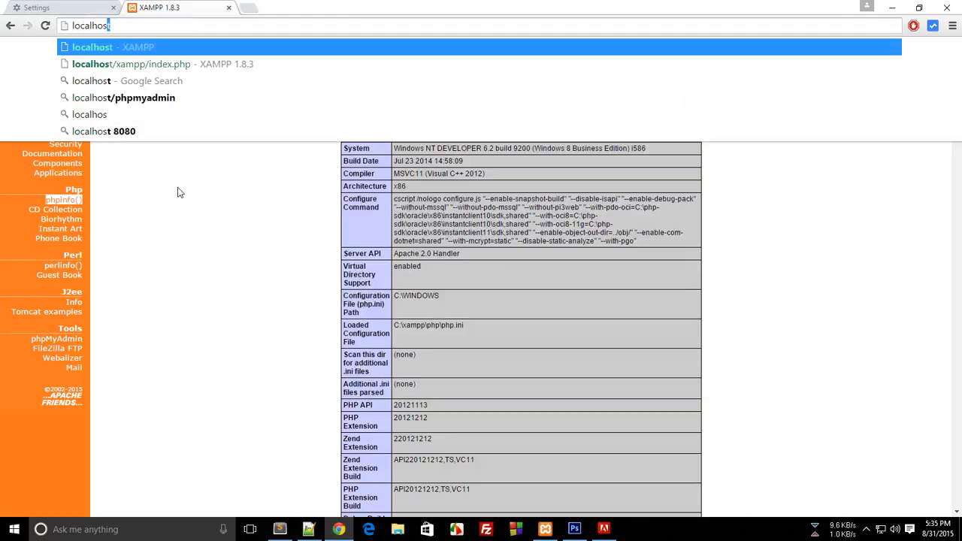
text(/P)
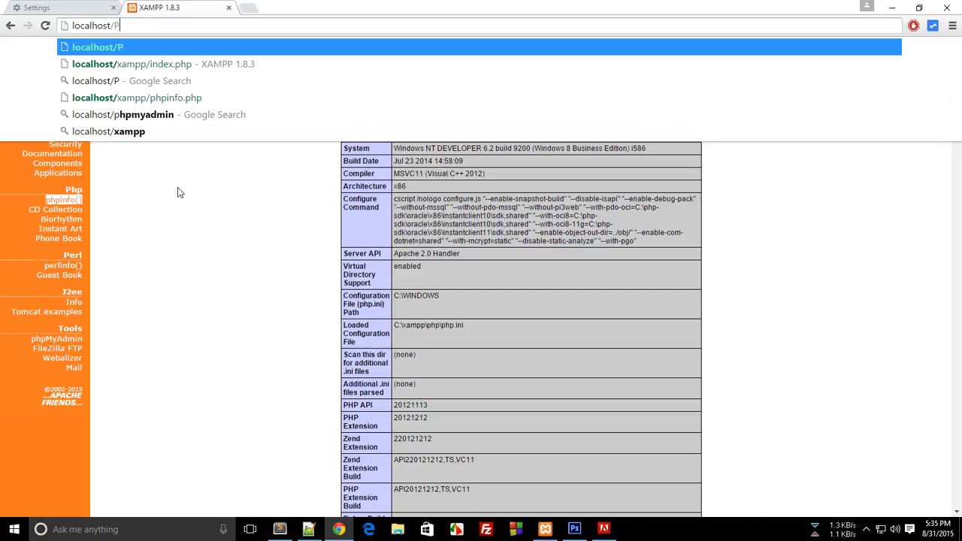
text(HP)
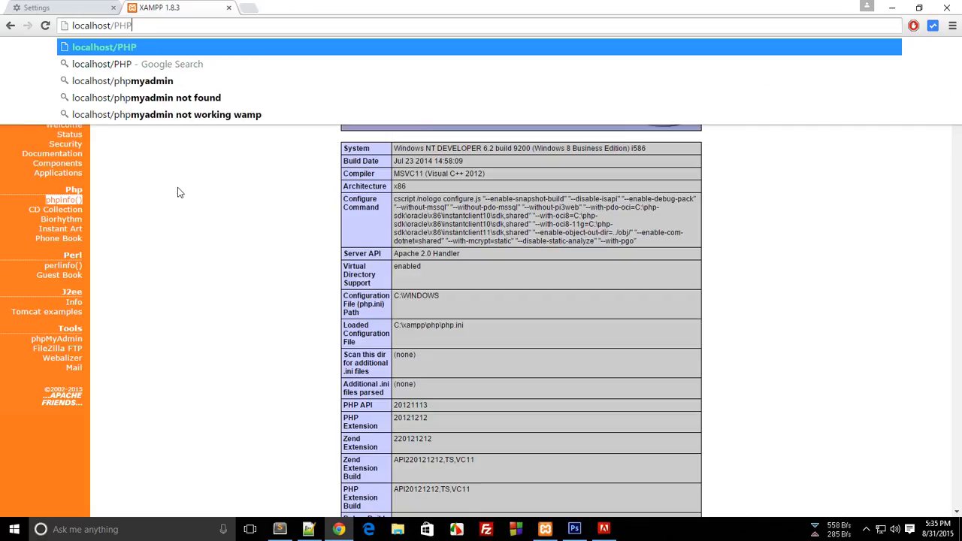
text(/)
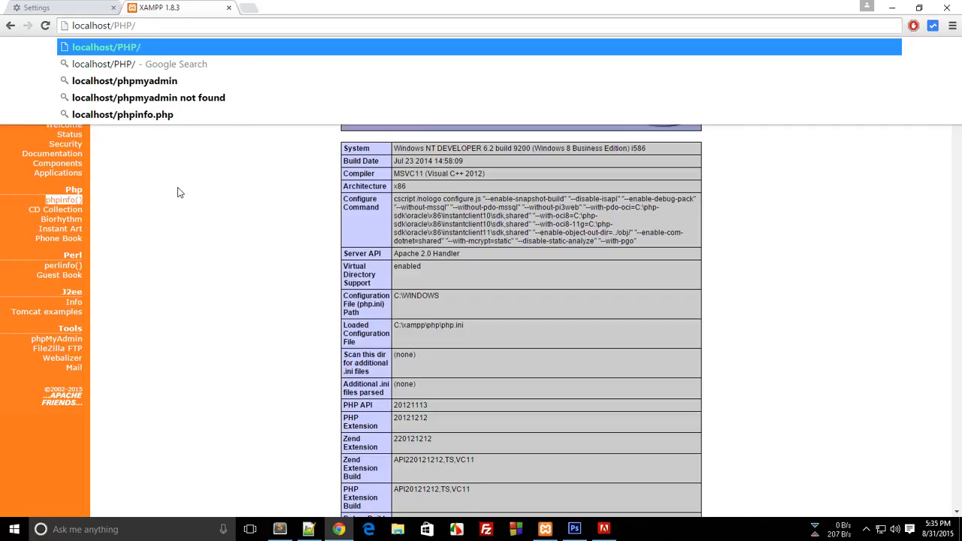
text(2.php)
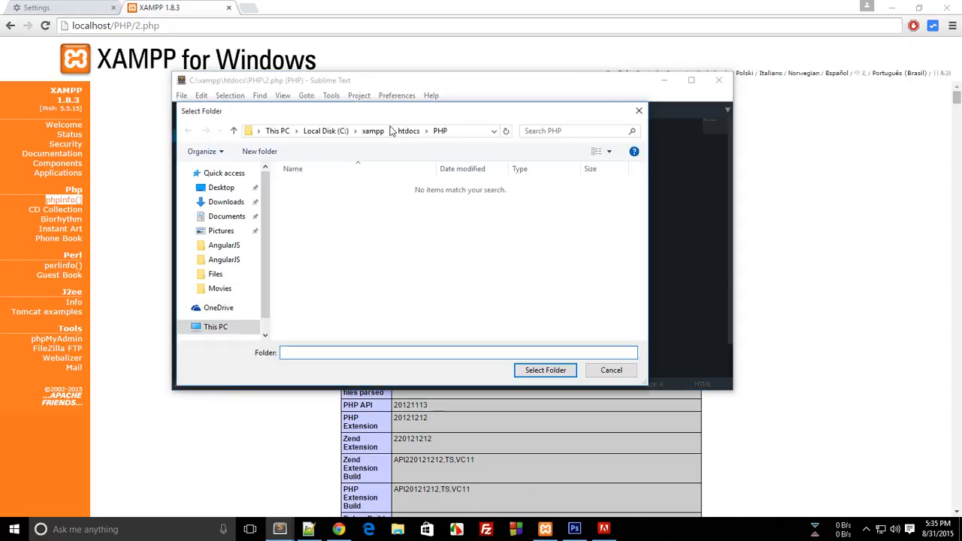
click(373, 129)
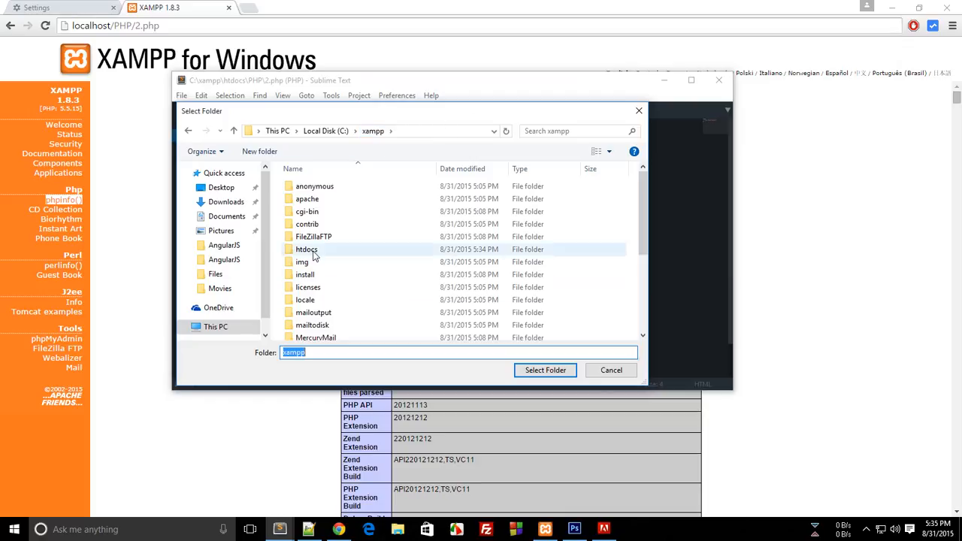
double_click(307, 250)
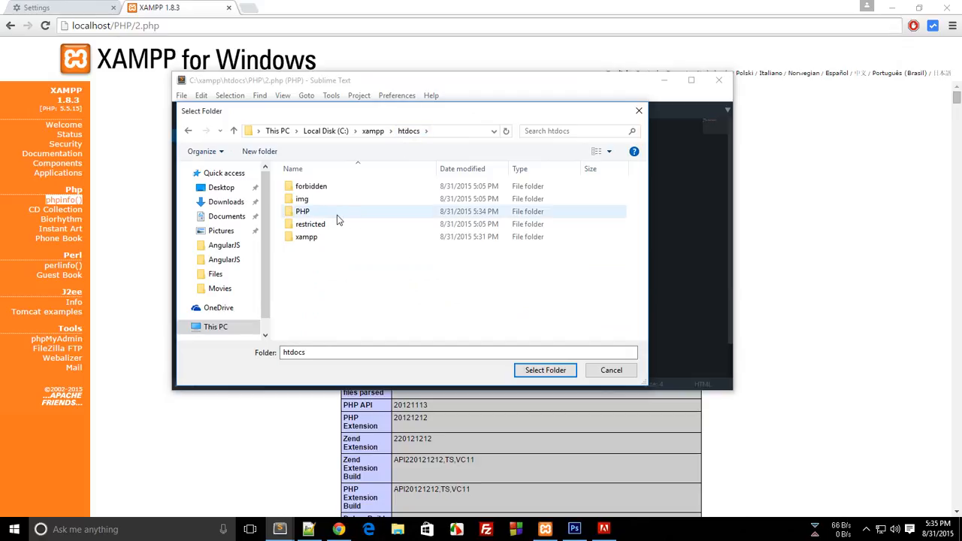
double_click(303, 211)
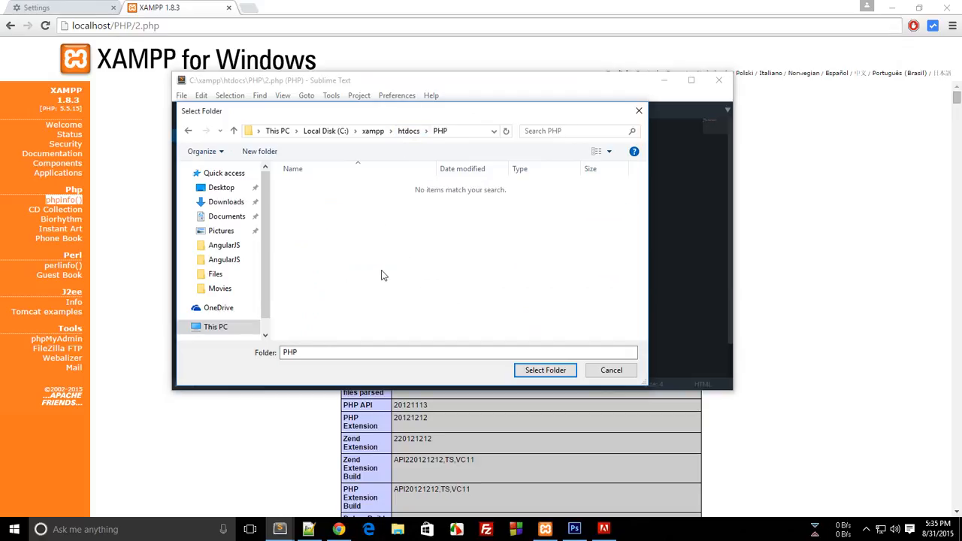